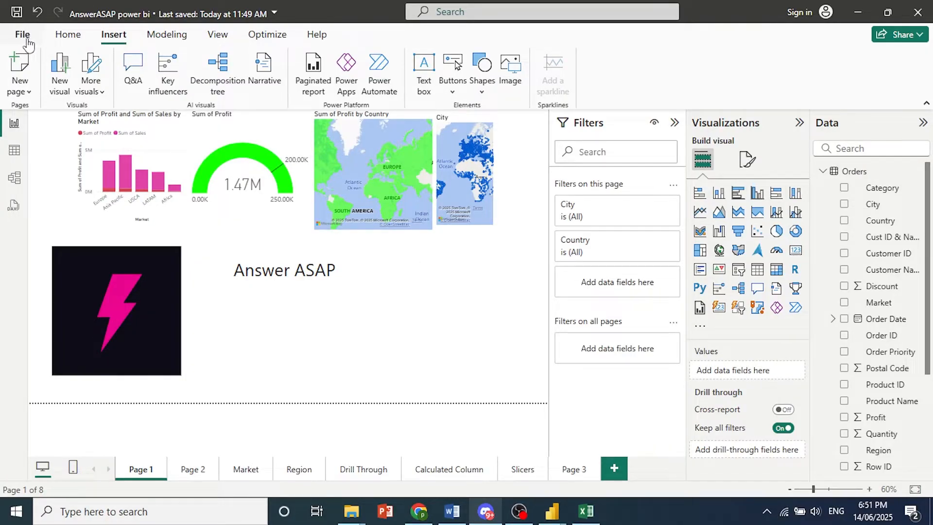
- Leave the report canvas for the File backstage of the AnswerASAP report
click(23, 34)
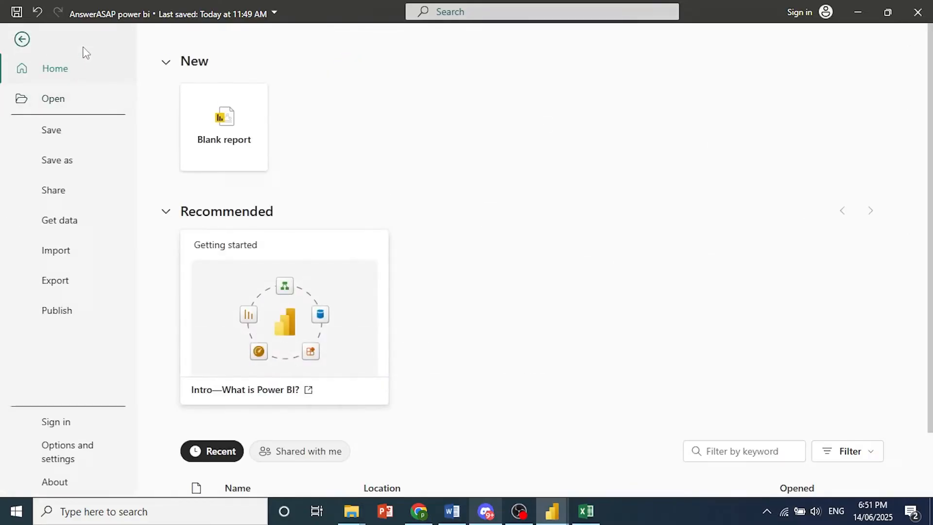
mouse_move(42, 455)
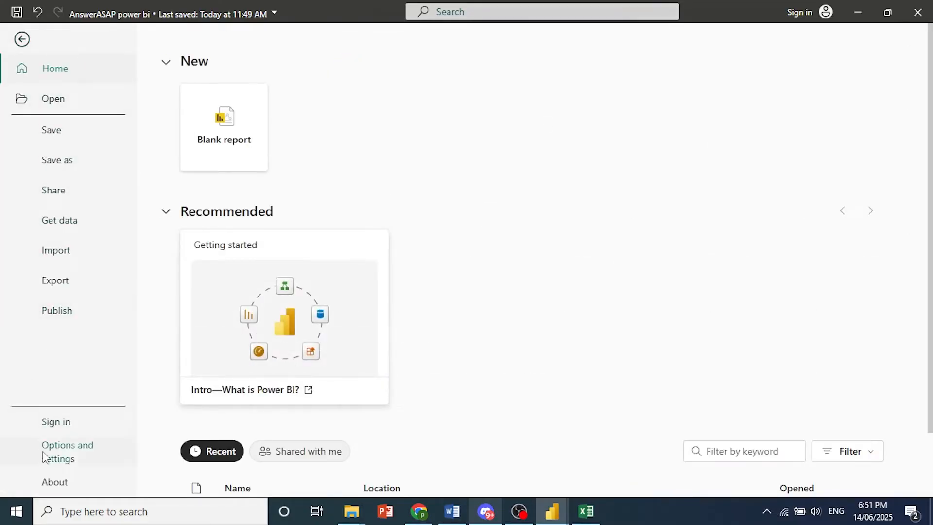
mouse_move(59, 458)
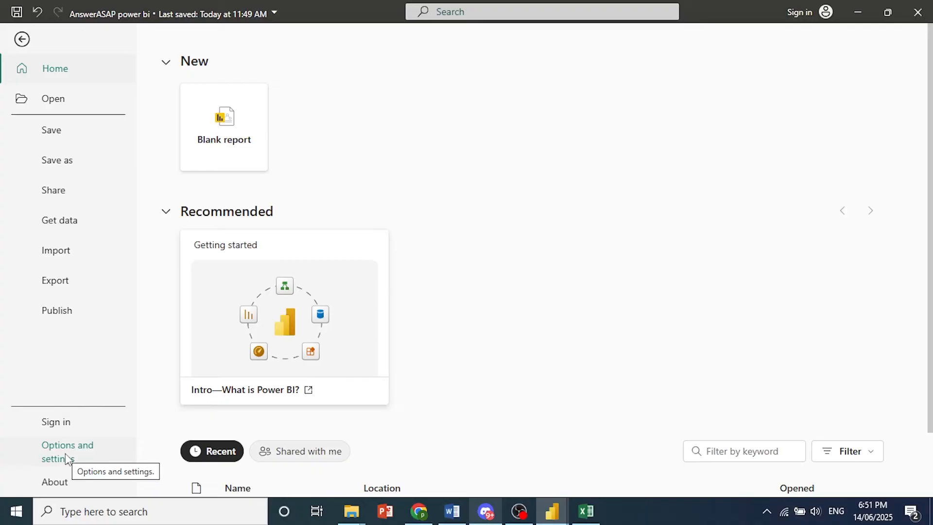
- Show Options and settings, with Options and Data source settings choices
click(67, 452)
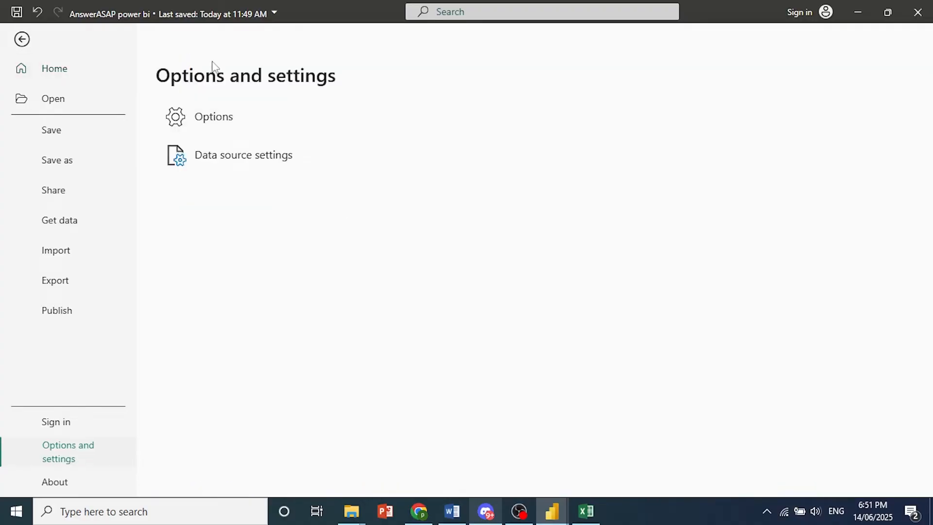
mouse_move(250, 168)
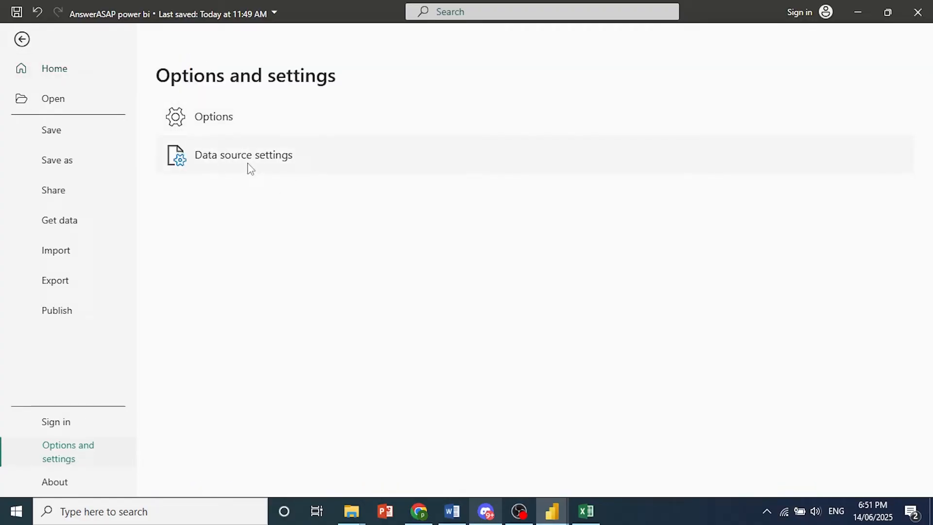
mouse_move(243, 155)
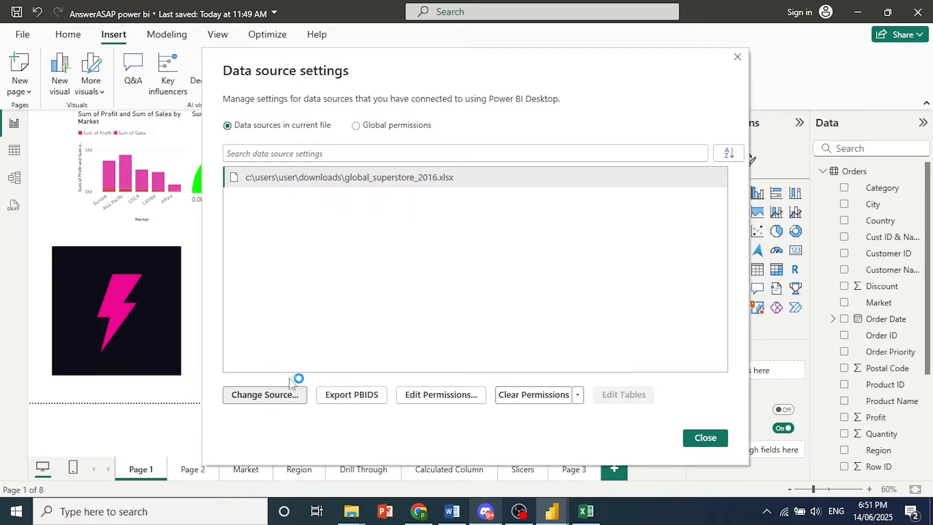
mouse_move(345, 314)
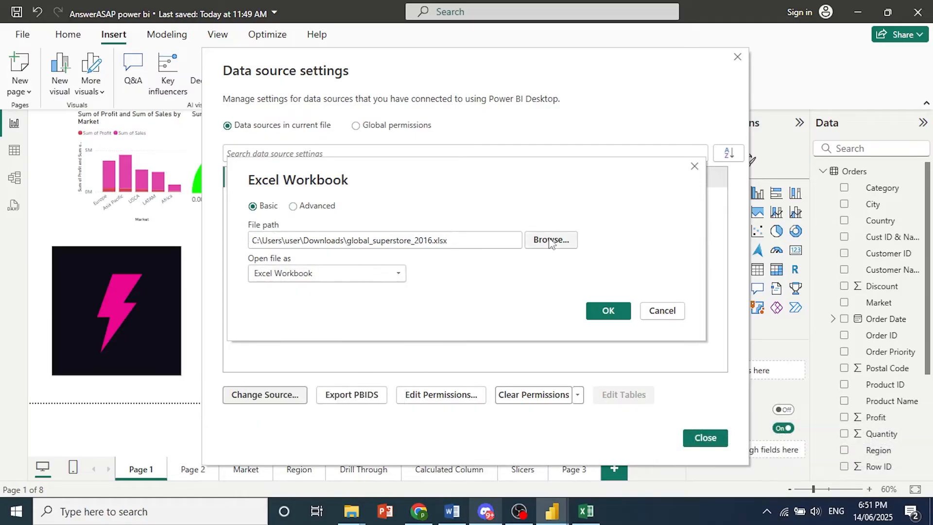
- Browse and pick Excel tutorial.xlsx from Pictures as the workbook path
click(550, 239)
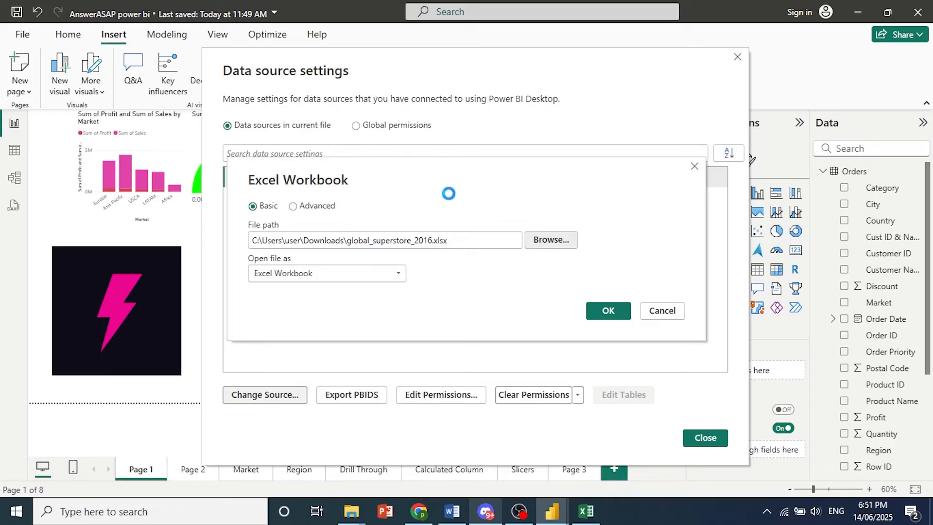
click(549, 239)
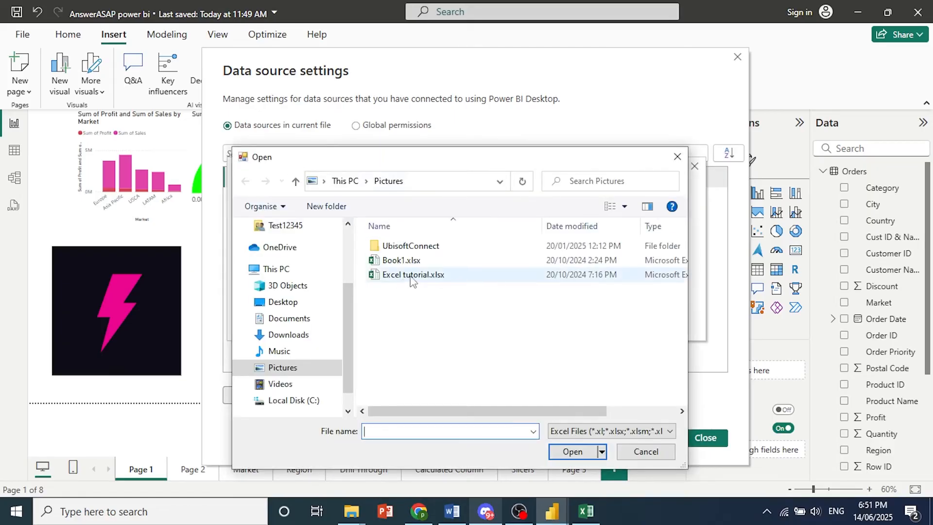
click(413, 275)
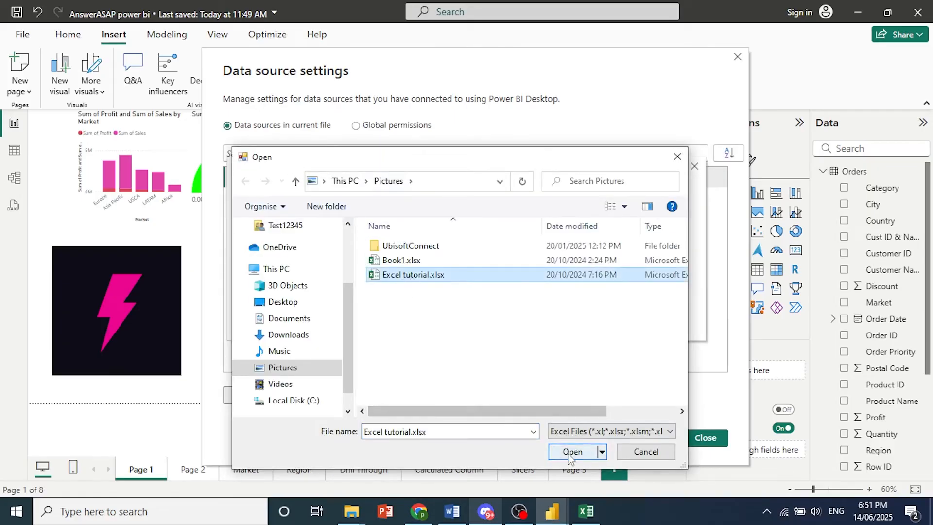
click(572, 452)
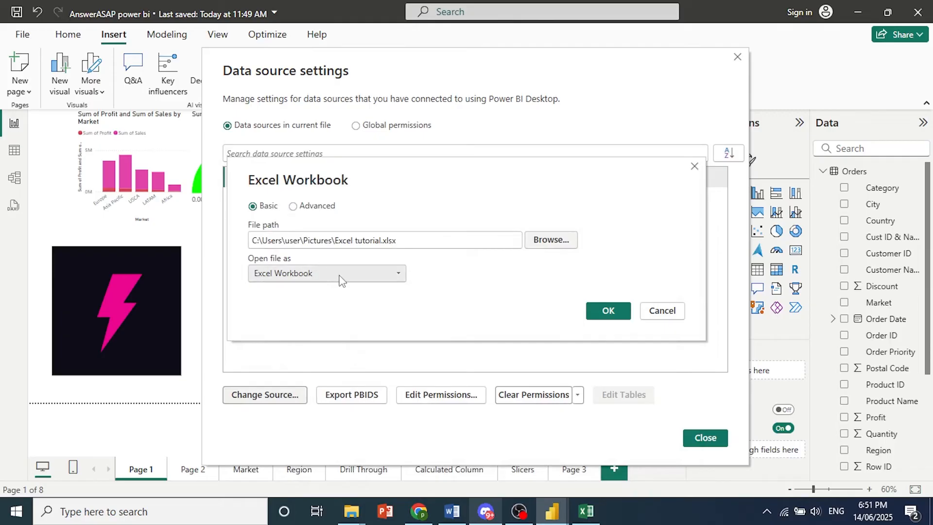
- Apply the new path so the source lists Excel tutorial.xlsx instead of global_superstore_2016.xlsx
click(326, 273)
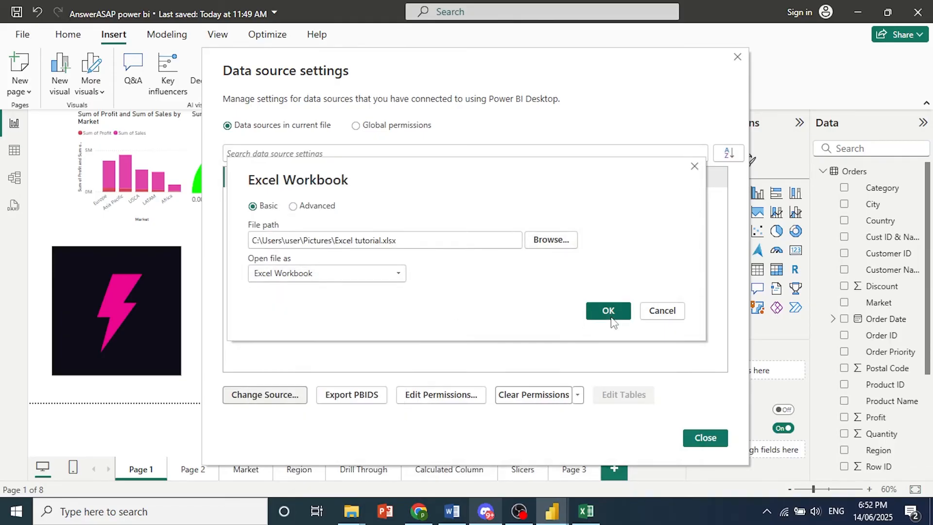
click(607, 311)
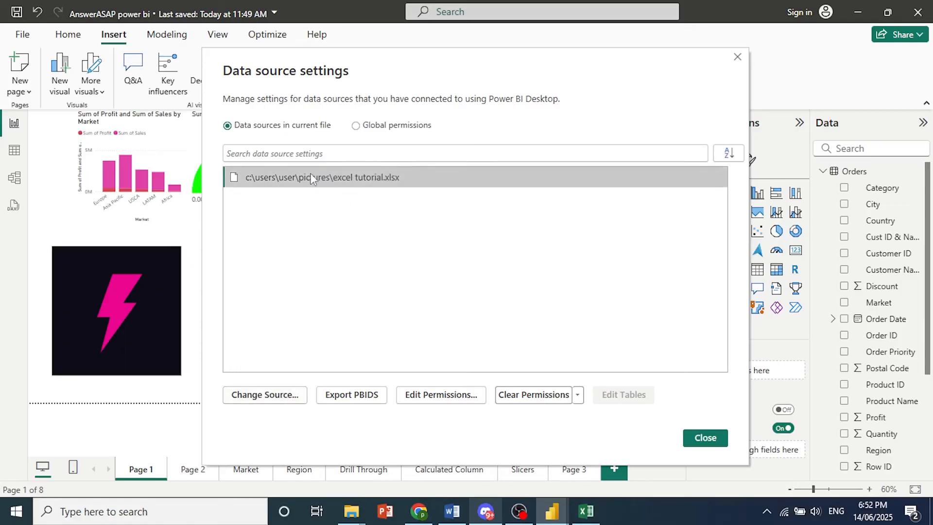
mouse_move(364, 192)
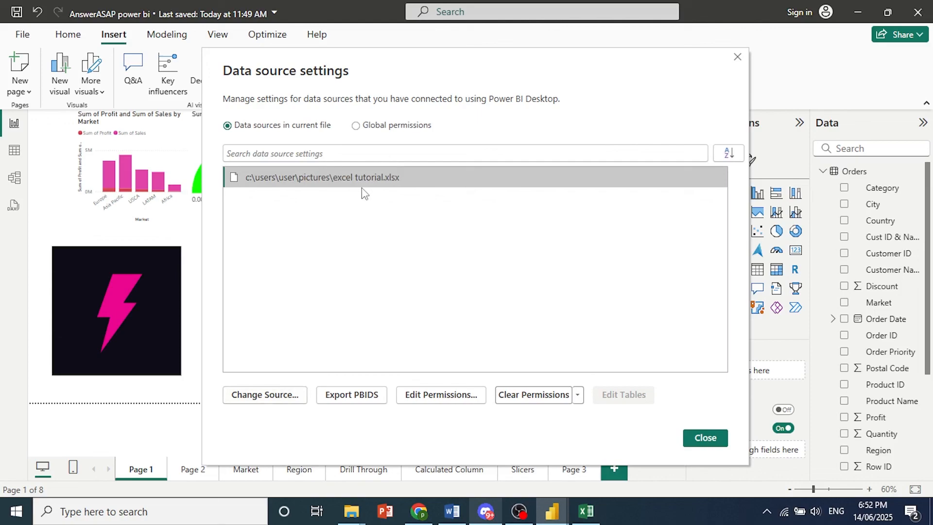